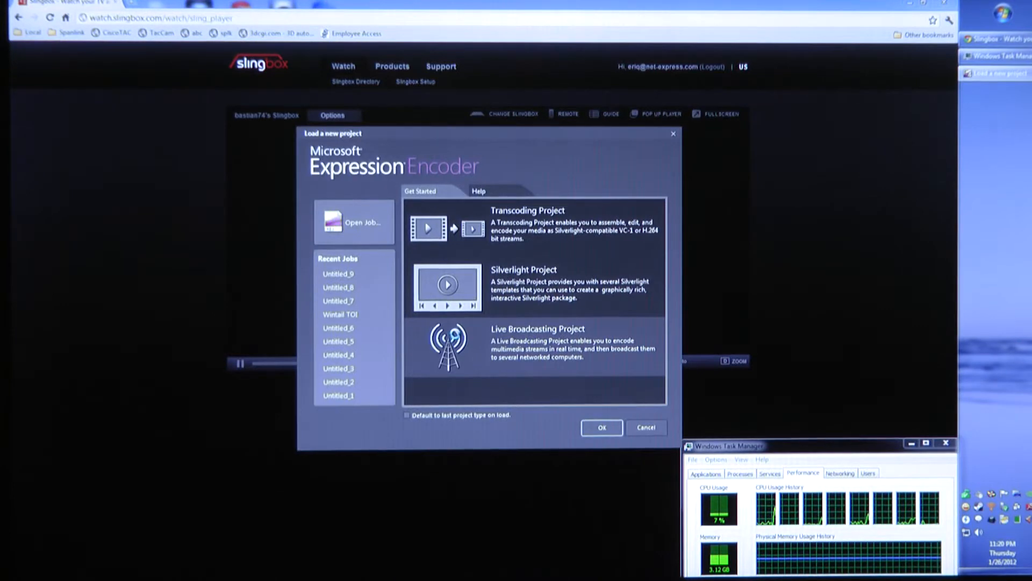
Start a new Live Broadcasting Project from the Load a new project dialog
{"action": "left_click", "coordinate": [600, 427]}
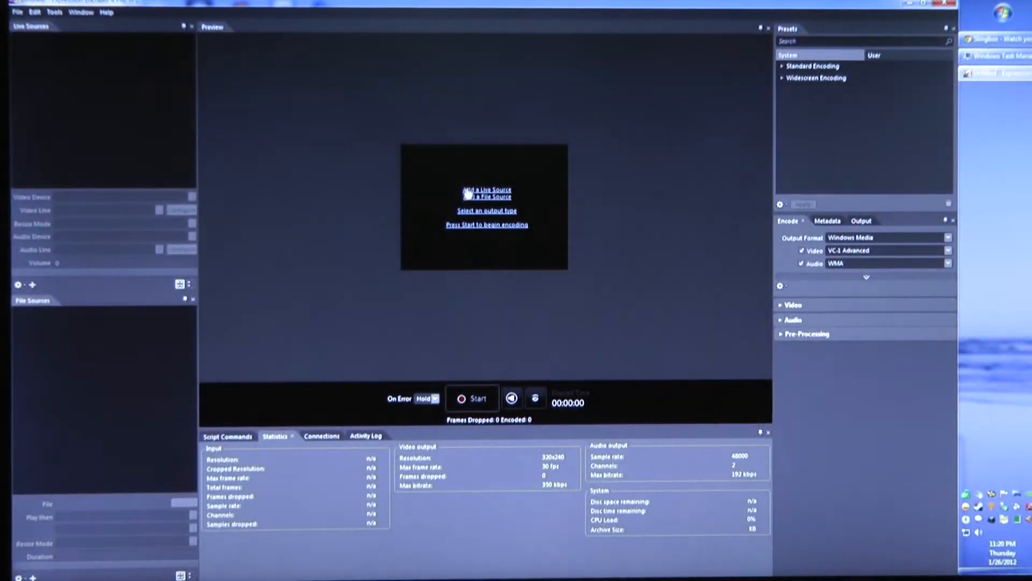
{"action": "mouse_move", "coordinate": [380, 179]}
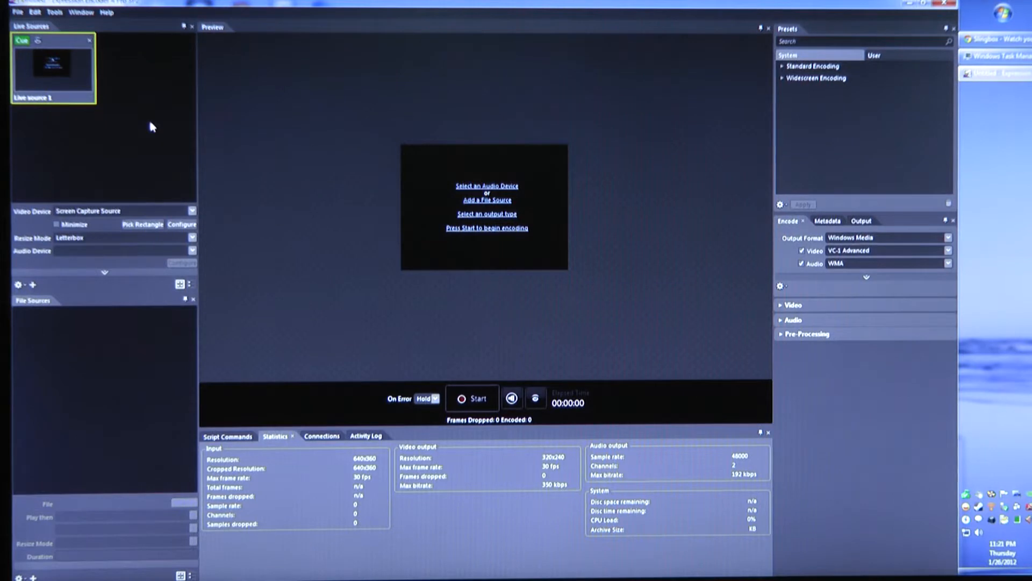
{"action": "mouse_move", "coordinate": [129, 143]}
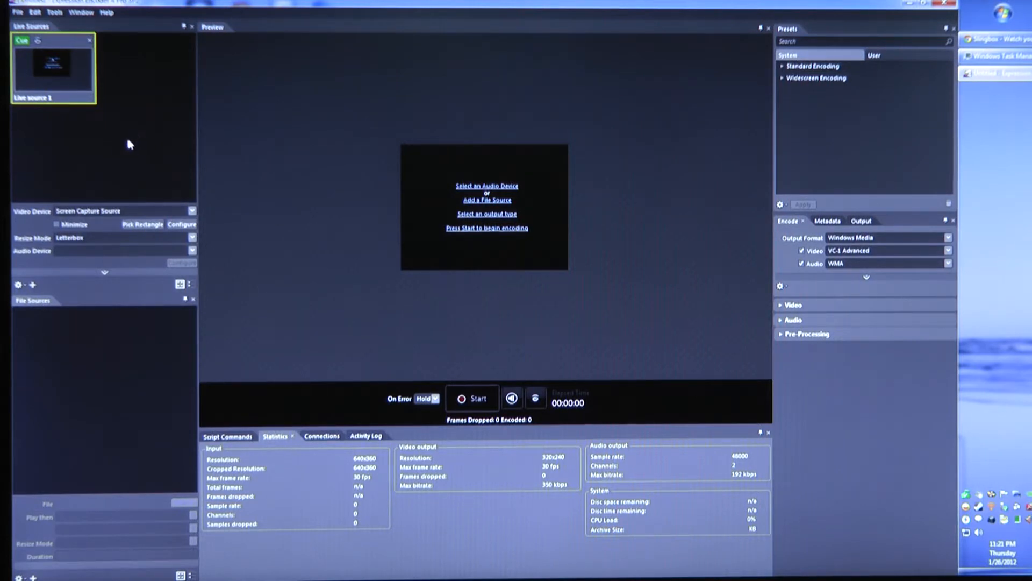
{"action": "mouse_move", "coordinate": [218, 253]}
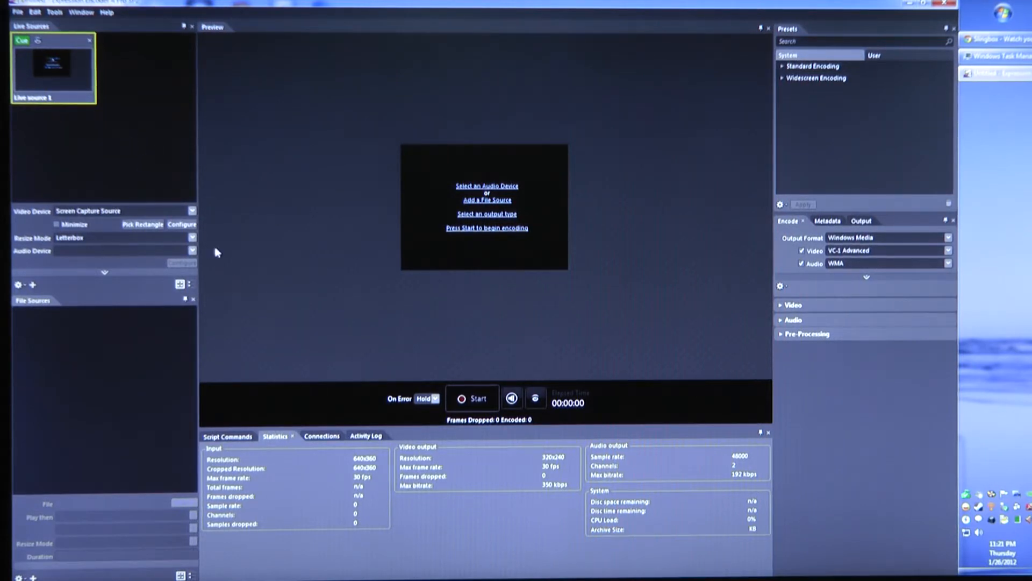
Confirm Stereo Mix is enabled among the Windows recording devices, then close Sound
{"action": "left_click", "coordinate": [193, 251]}
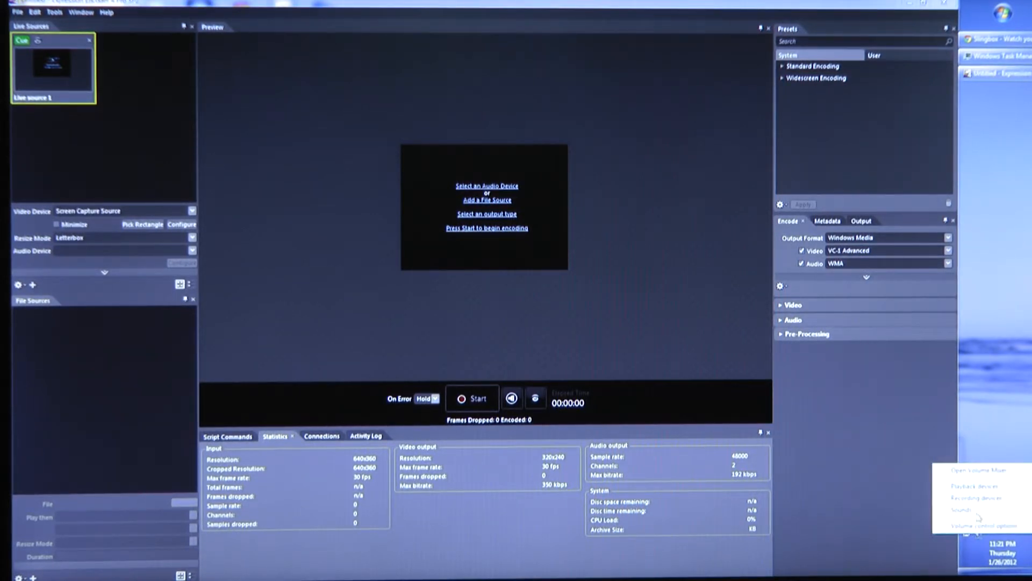
{"action": "left_click", "coordinate": [977, 495]}
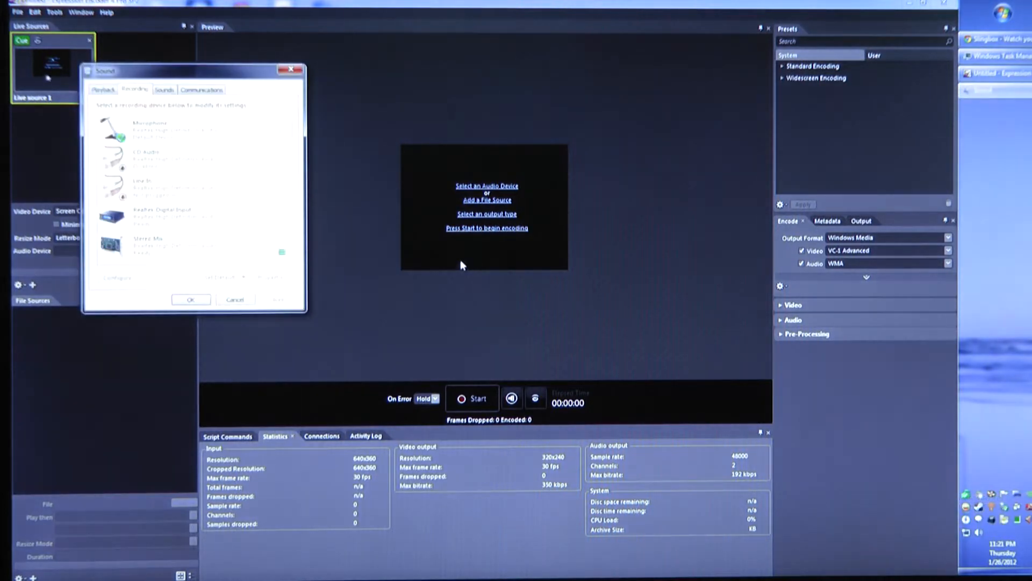
{"action": "left_click", "coordinate": [158, 244]}
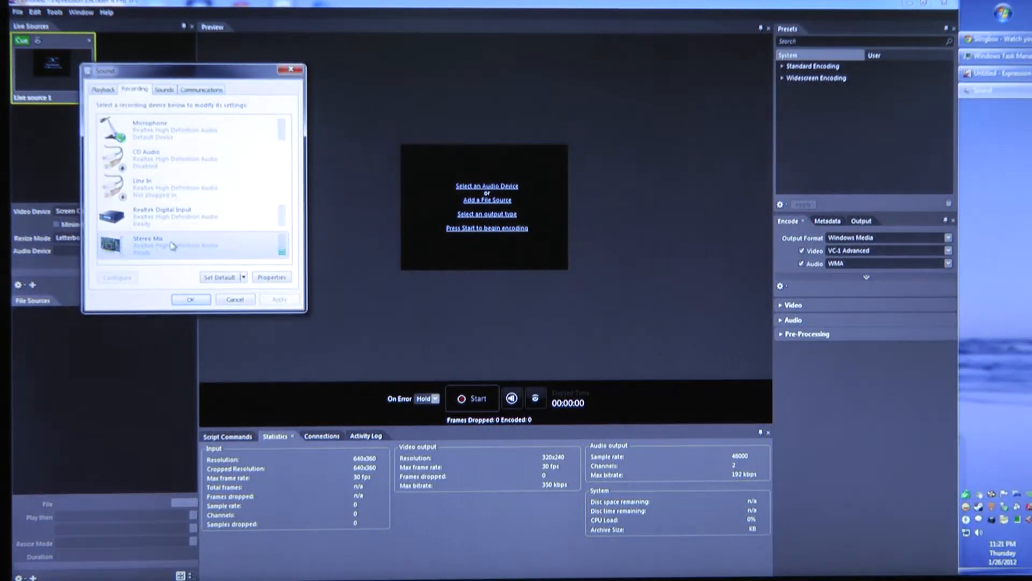
{"action": "right_click", "coordinate": [152, 245]}
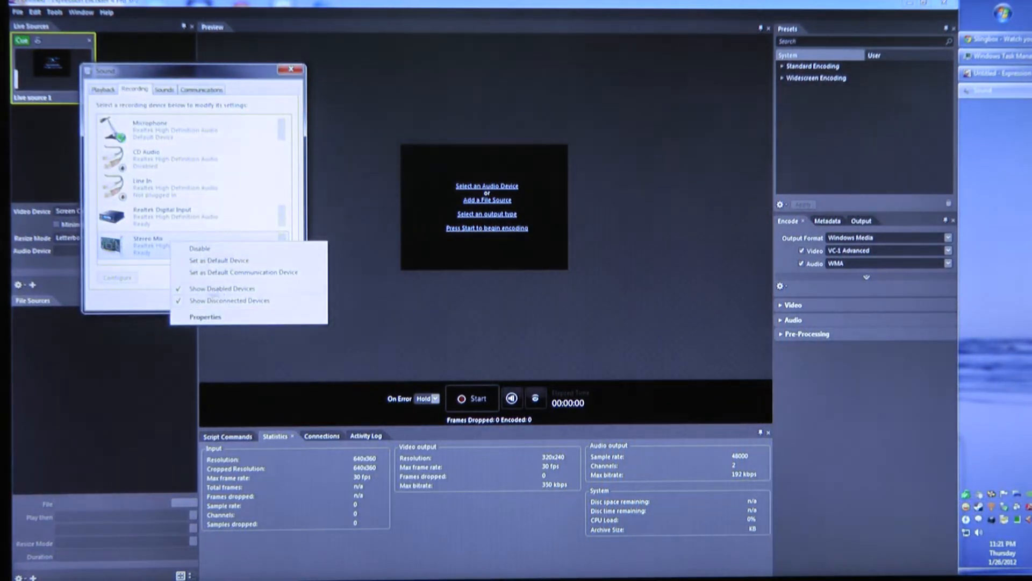
{"action": "left_click", "coordinate": [188, 246]}
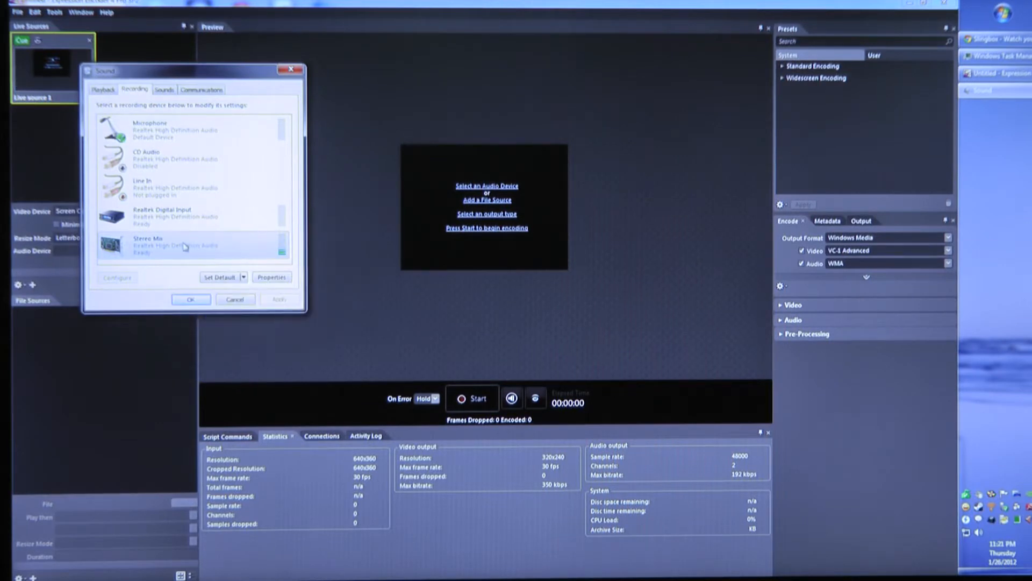
{"action": "right_click", "coordinate": [164, 245]}
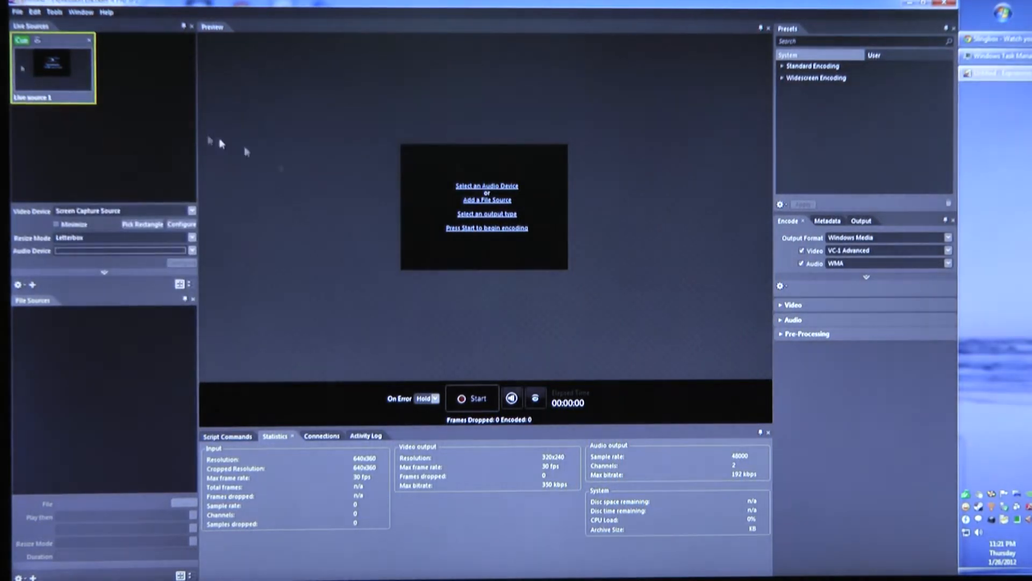
Set the live source's audio device to Stereo Mix and confirm the Screen Capture Source settings
{"action": "left_click", "coordinate": [191, 250]}
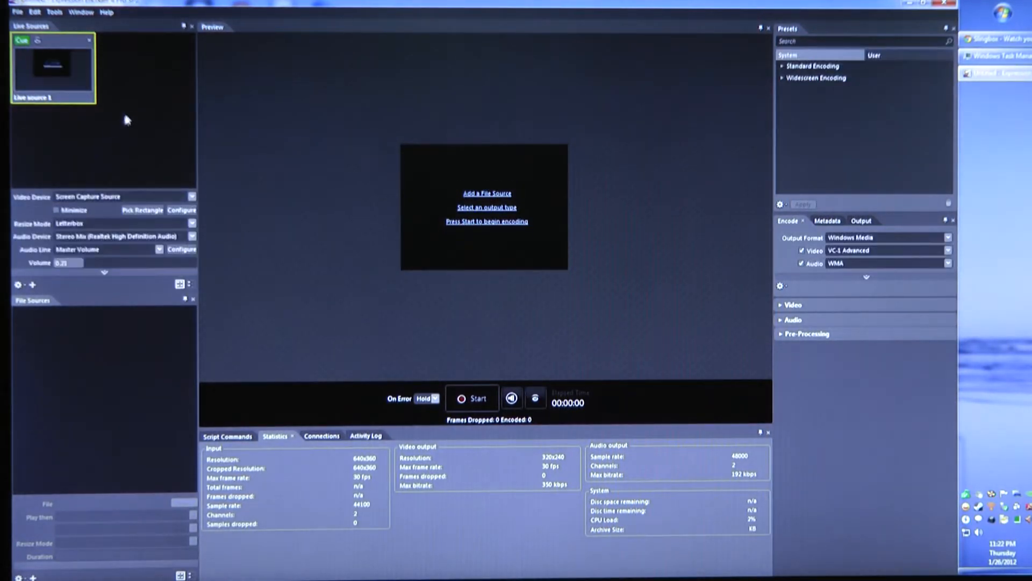
{"action": "mouse_move", "coordinate": [111, 91]}
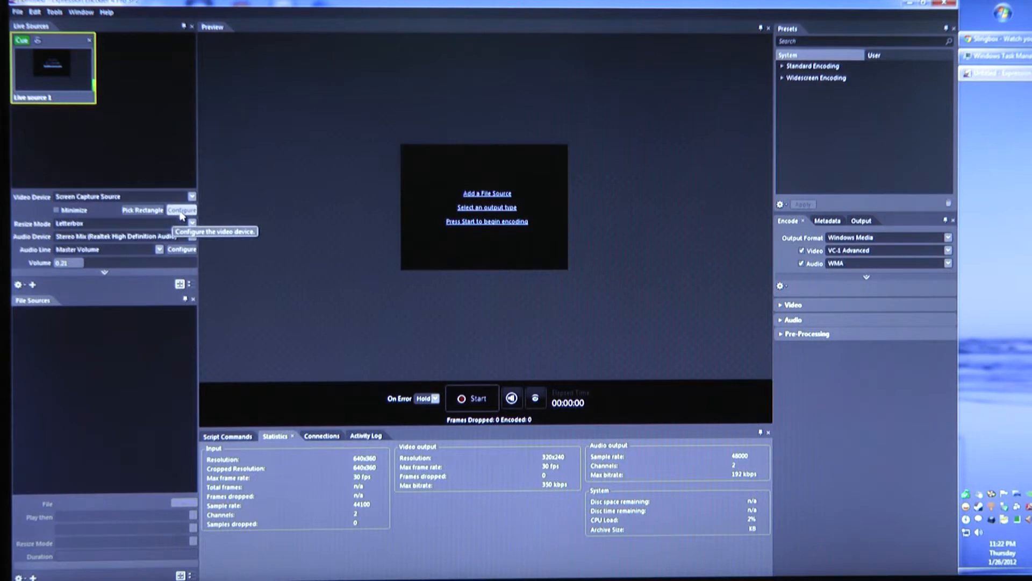
{"action": "left_click", "coordinate": [182, 209]}
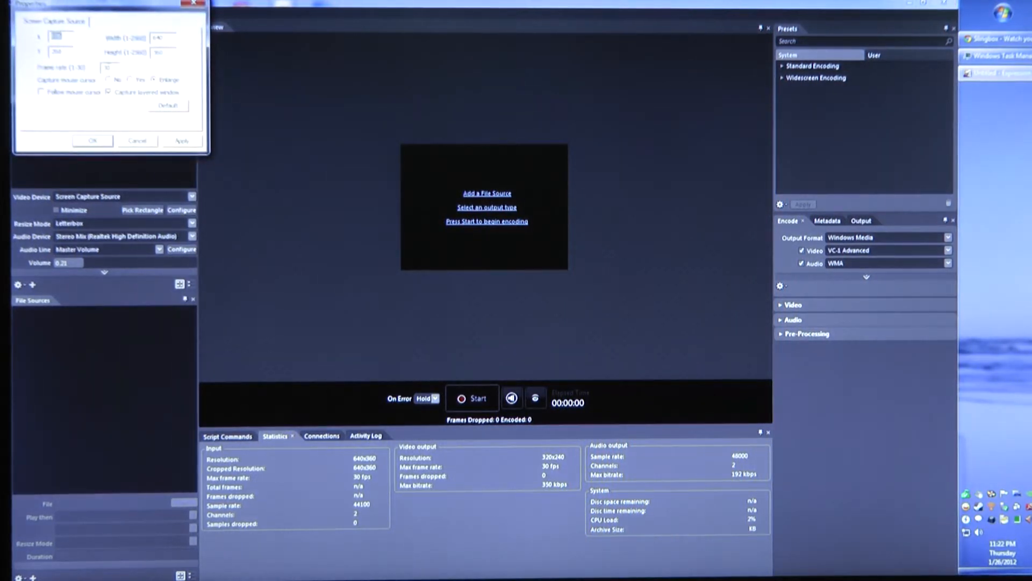
{"action": "left_click", "coordinate": [92, 141]}
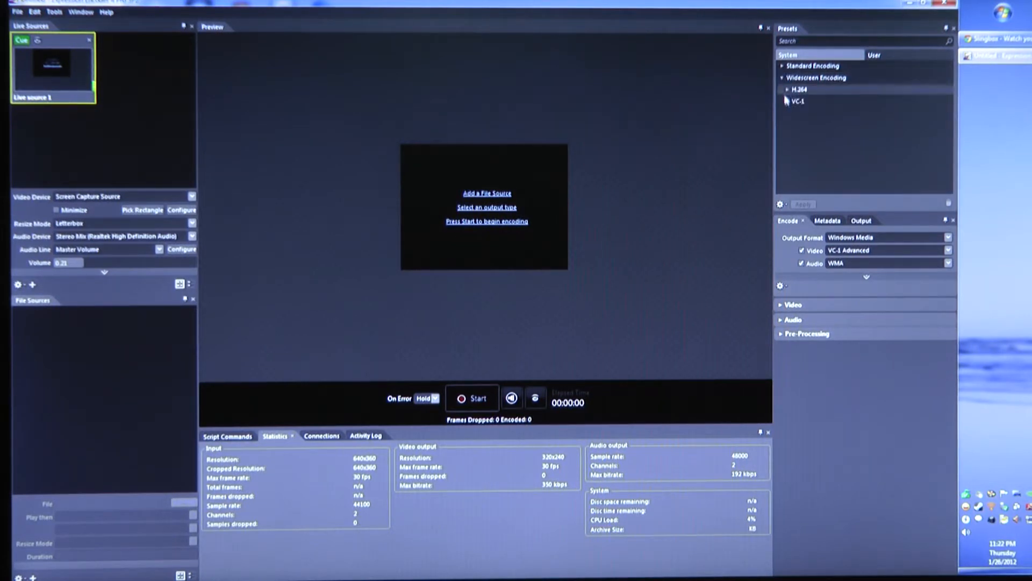
Apply the VC-1 High Speed Broadband preset for 852x480 video at 1500 kbps
{"action": "left_click", "coordinate": [798, 101]}
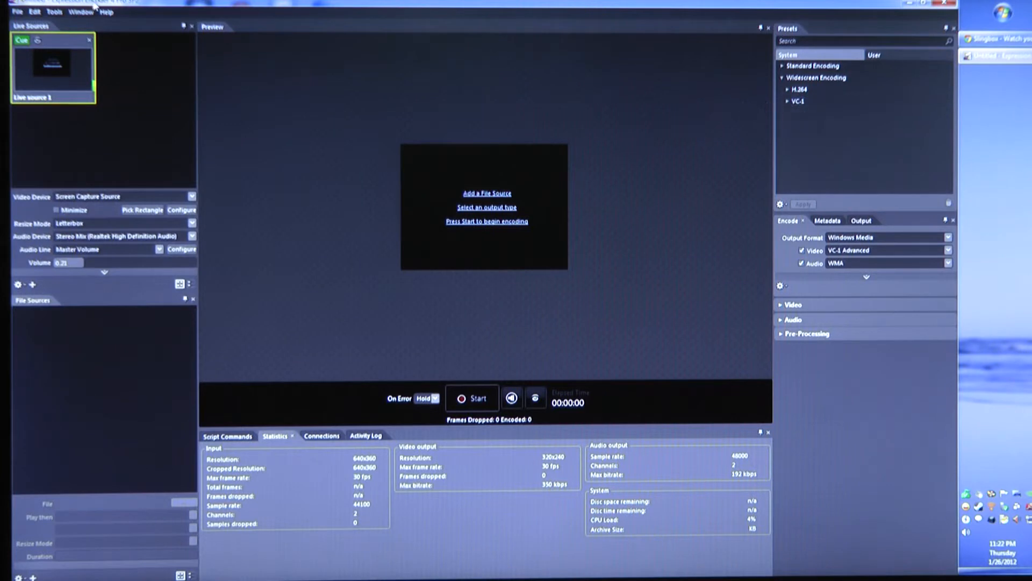
{"action": "mouse_move", "coordinate": [737, 137]}
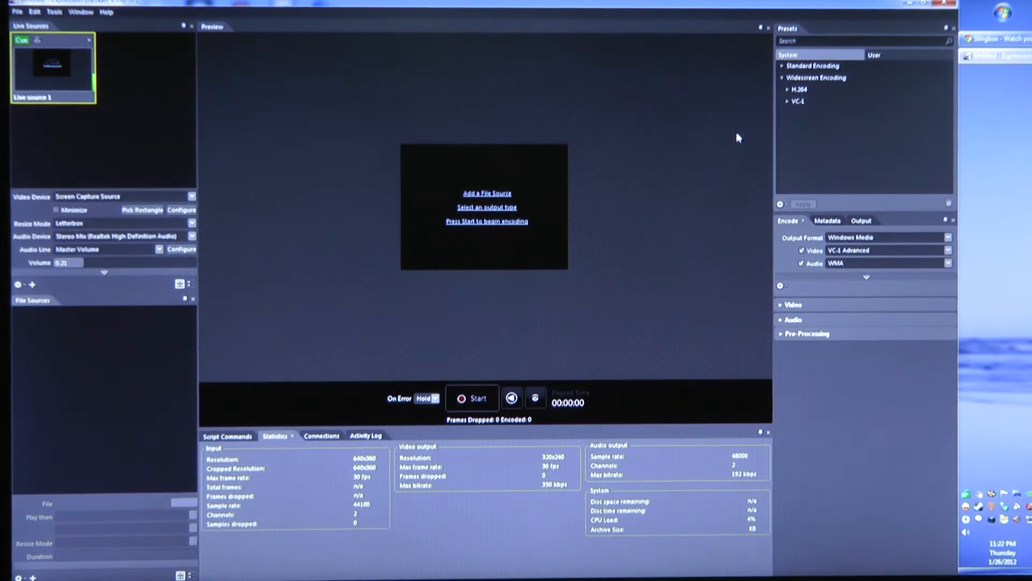
{"action": "left_click", "coordinate": [792, 101]}
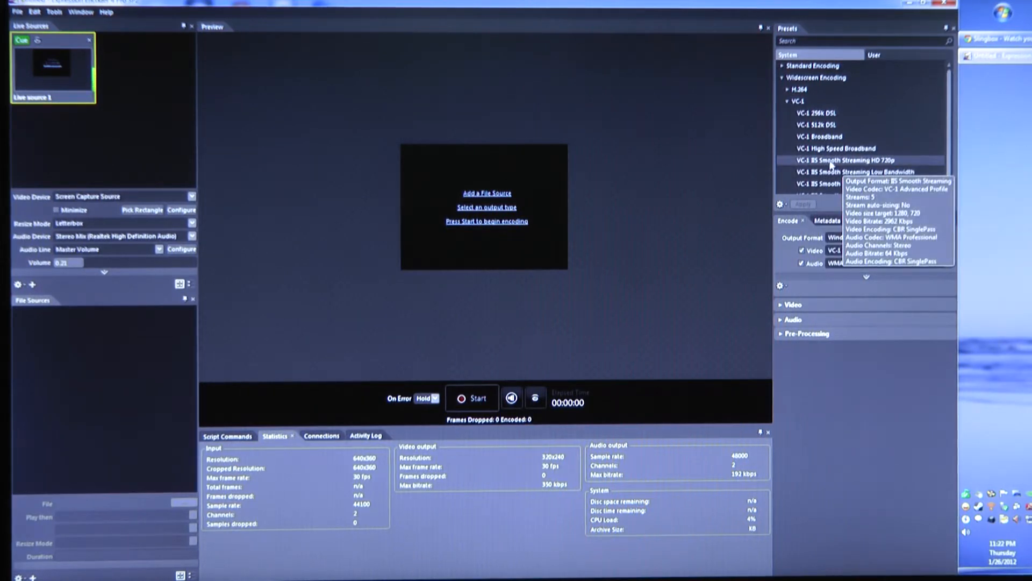
{"action": "left_click", "coordinate": [834, 148]}
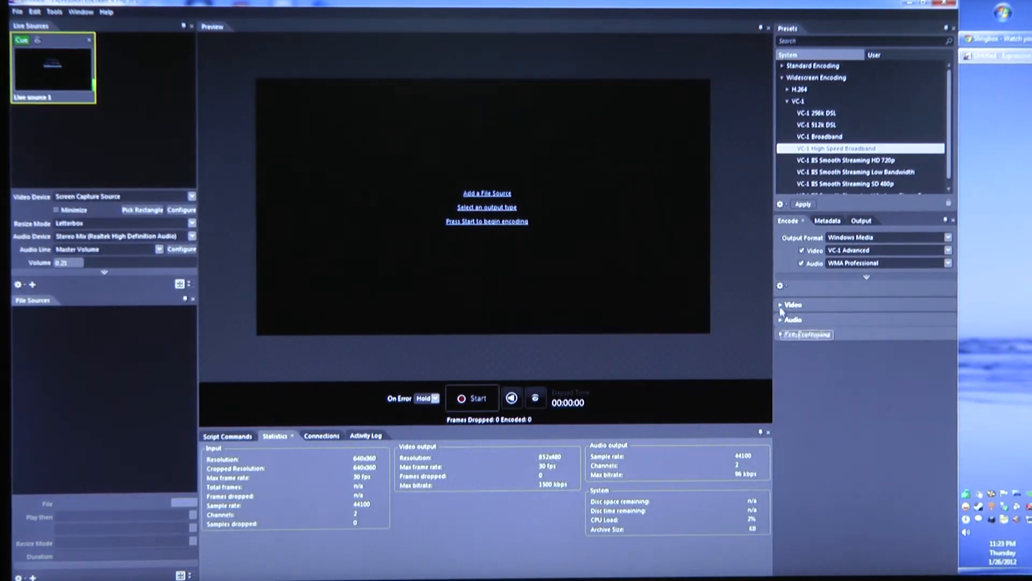
{"action": "left_click", "coordinate": [791, 304]}
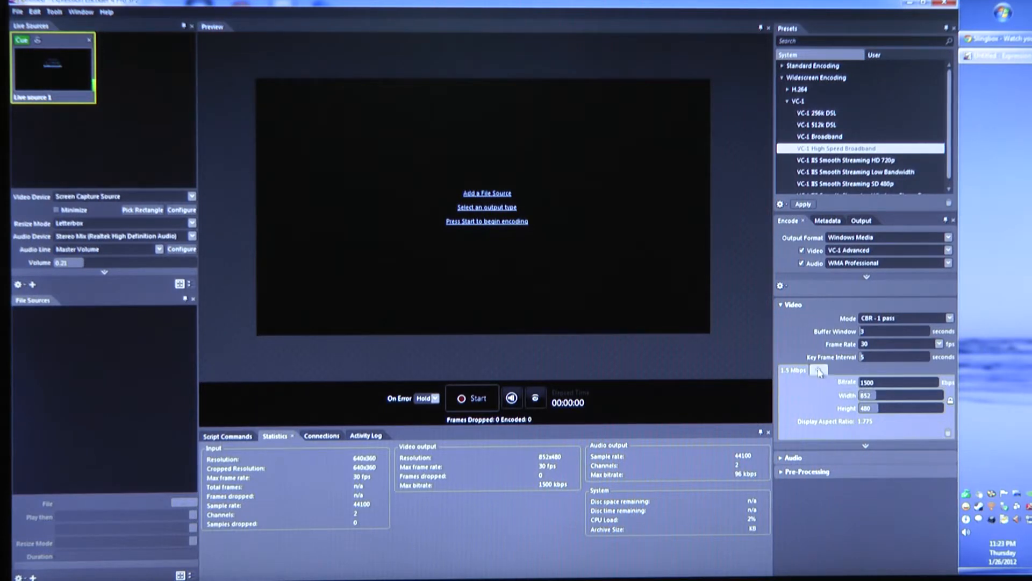
{"action": "mouse_move", "coordinate": [819, 370]}
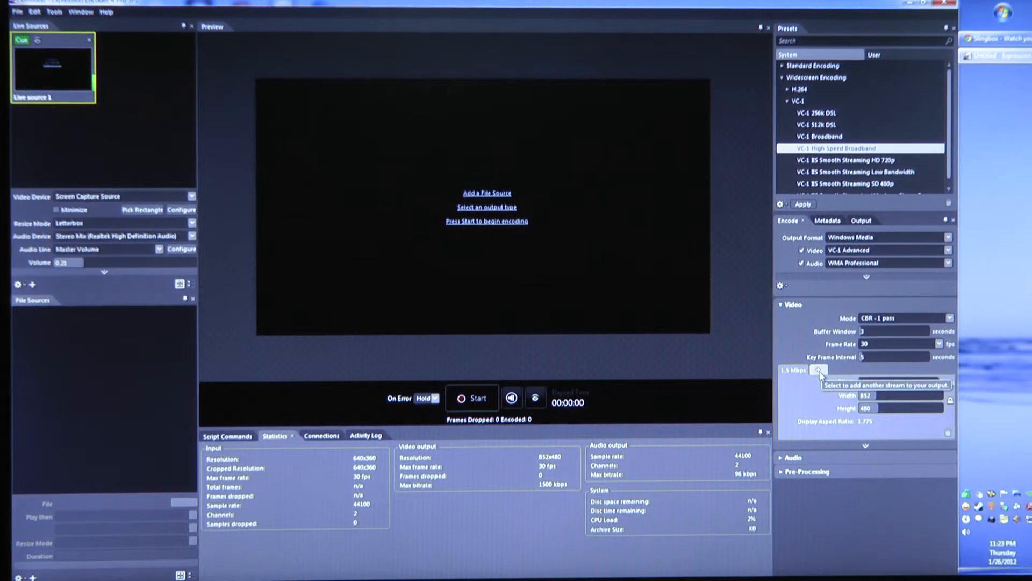
{"action": "left_click", "coordinate": [819, 369]}
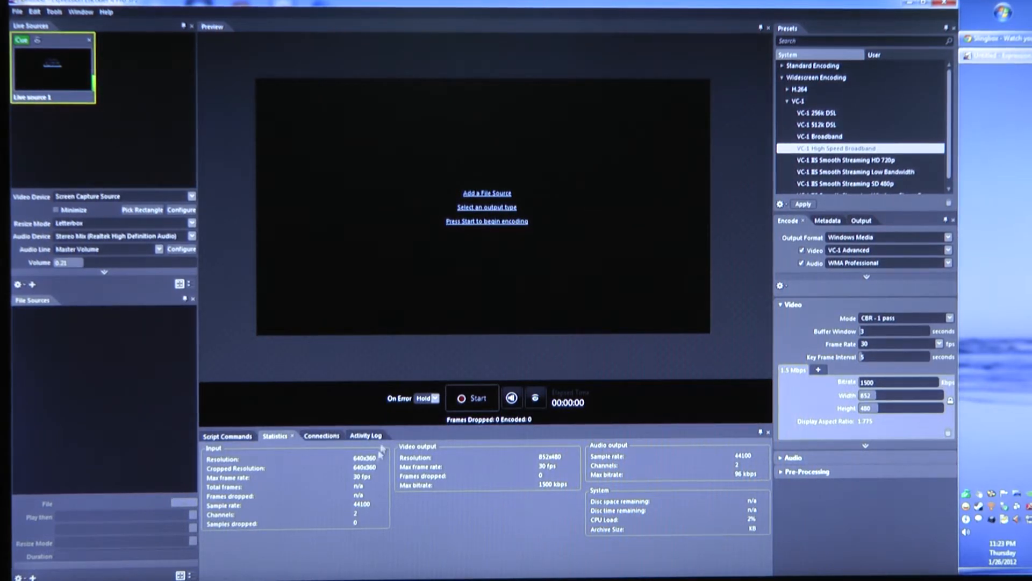
{"action": "mouse_move", "coordinate": [639, 398]}
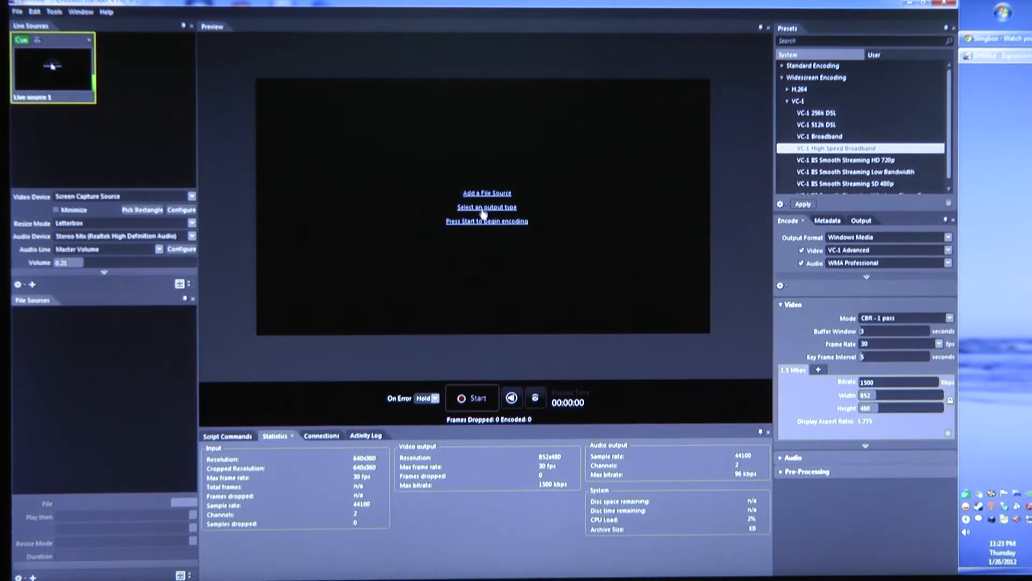
Keep Broadcast output enabled on port 8080 with 10 max connections
{"action": "left_click", "coordinate": [856, 220]}
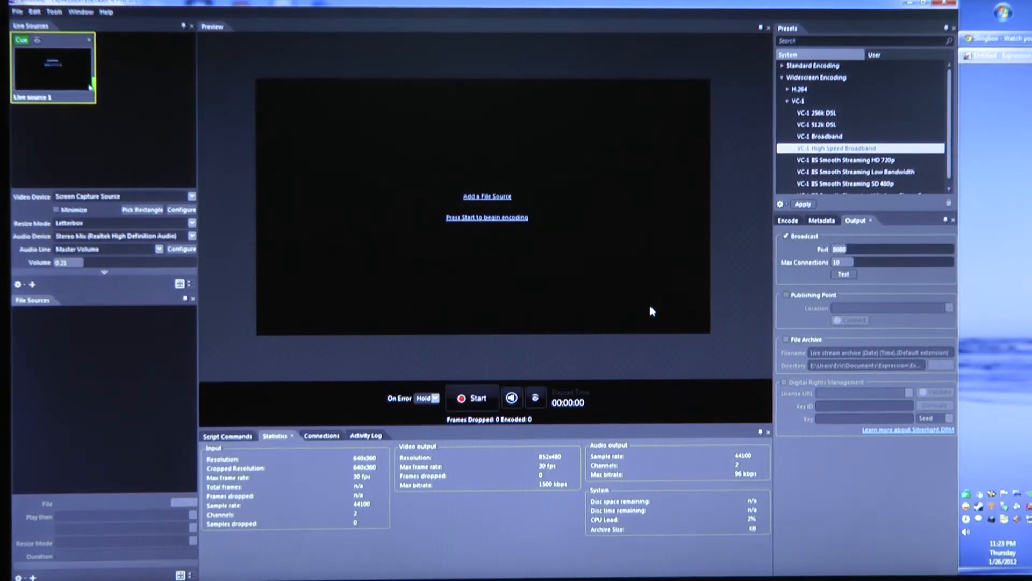
{"action": "mouse_move", "coordinate": [760, 287]}
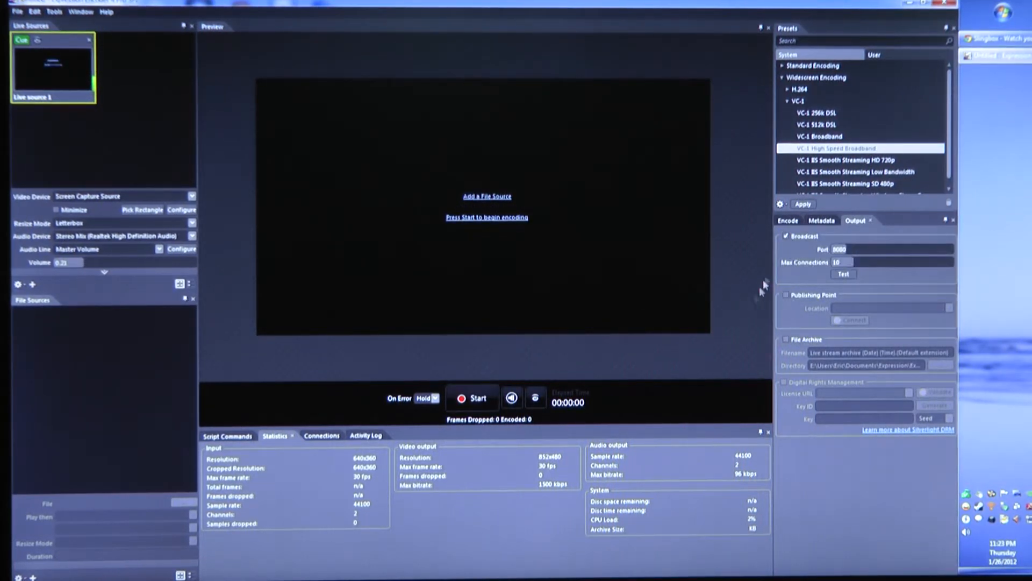
{"action": "mouse_move", "coordinate": [821, 286]}
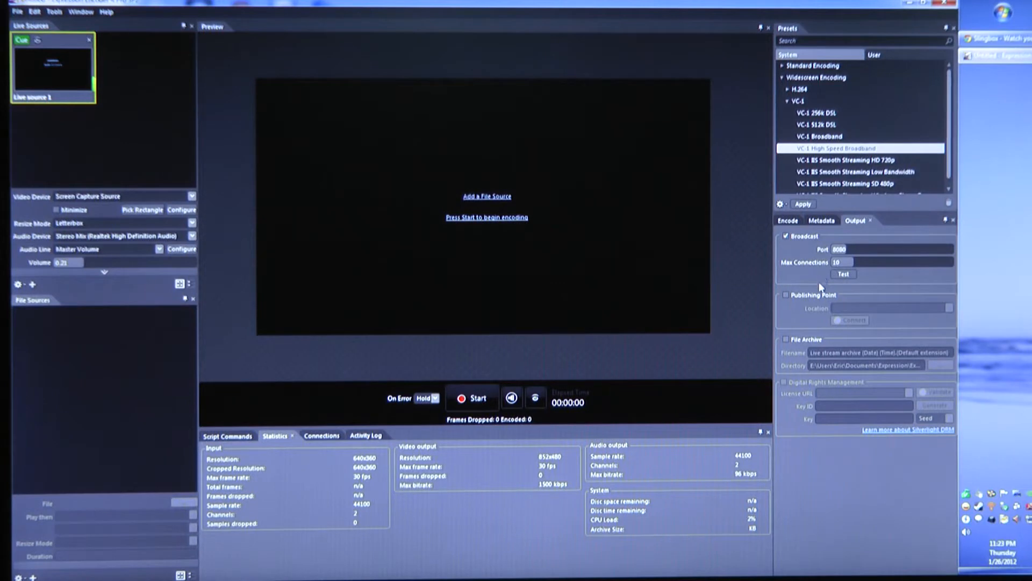
{"action": "left_click", "coordinate": [787, 220]}
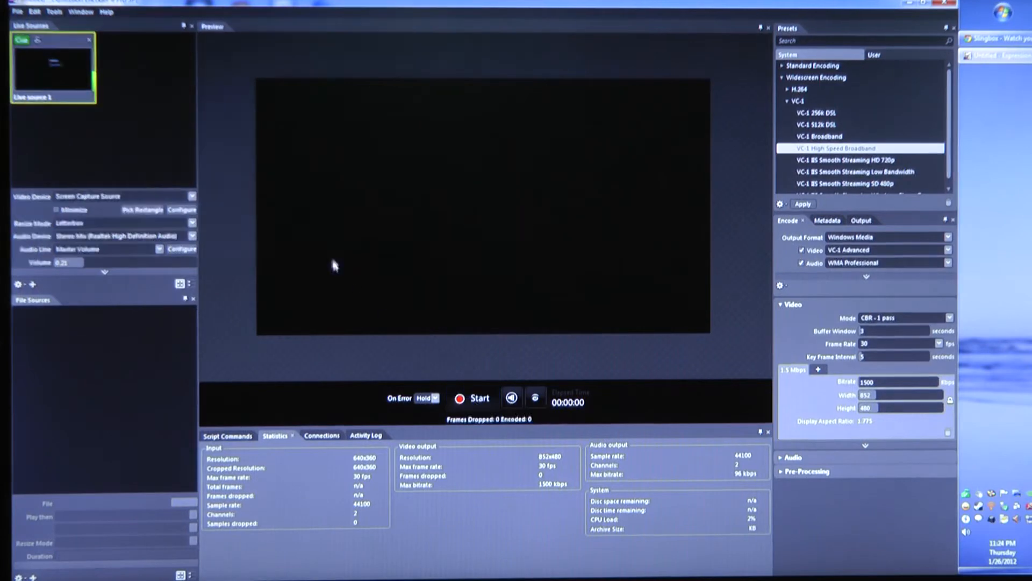
{"action": "left_click", "coordinate": [471, 397]}
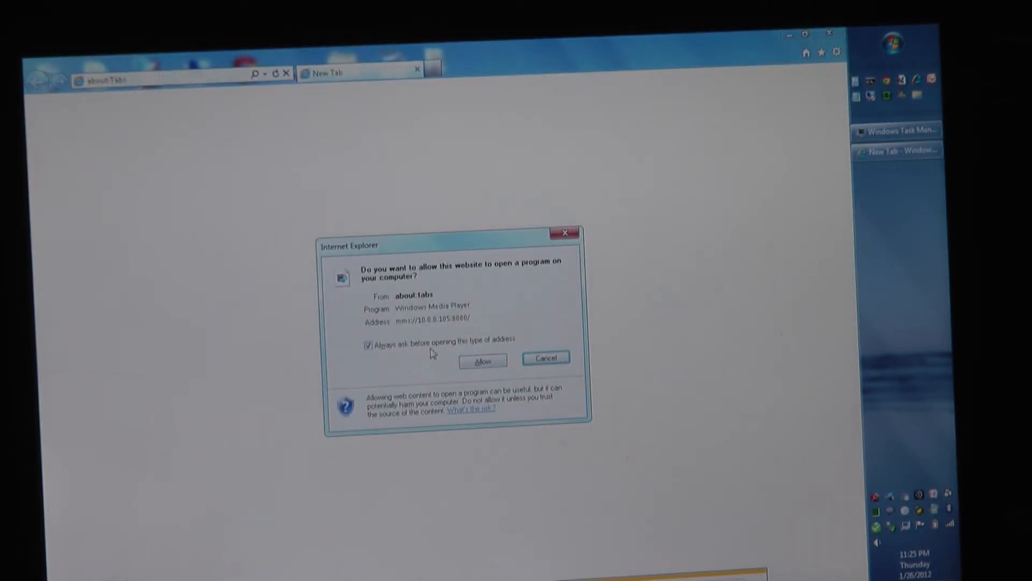
Allow mms://10.0.0.105:8080/ to open in Windows Media Player
{"action": "left_click", "coordinate": [482, 360]}
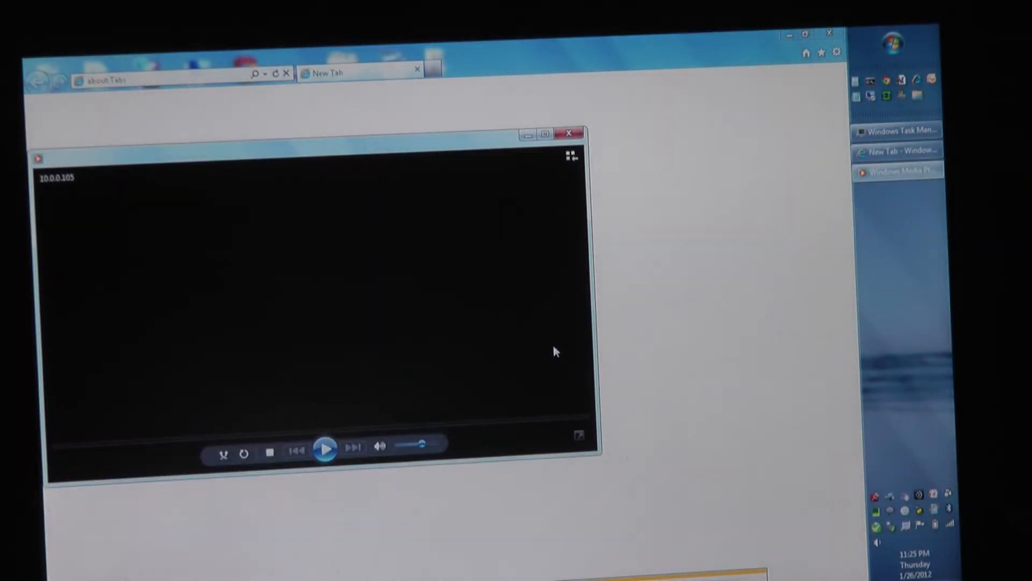